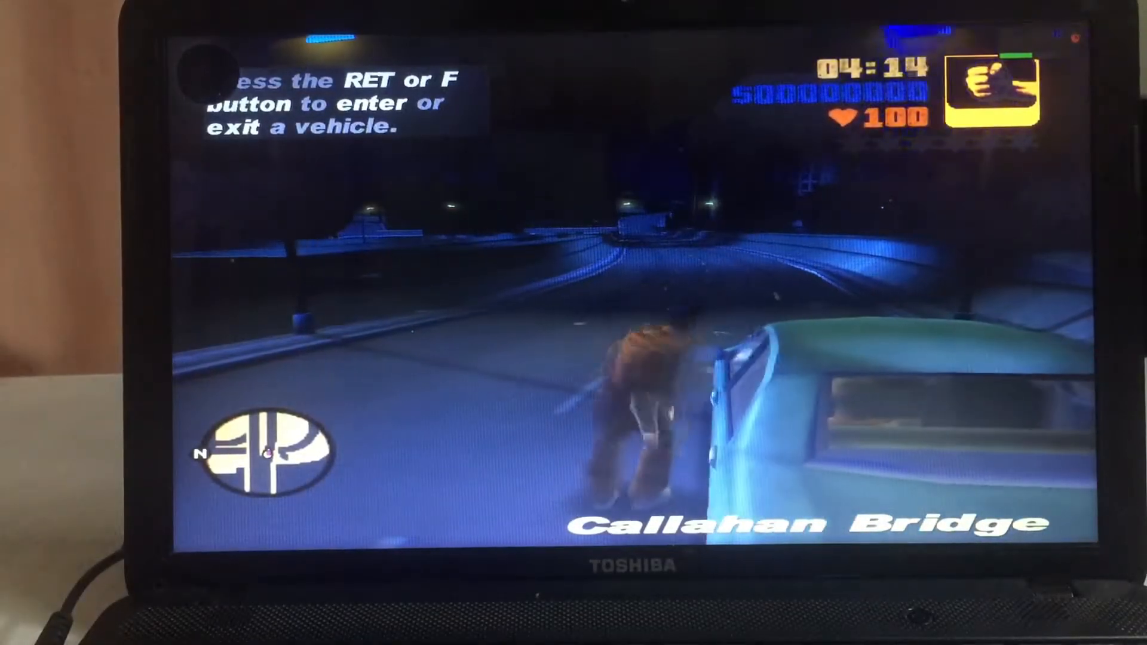
# Advance the Masked Man's reply and the Masked Woman's lines until she remarks on his youth.
pyautogui.press('f')
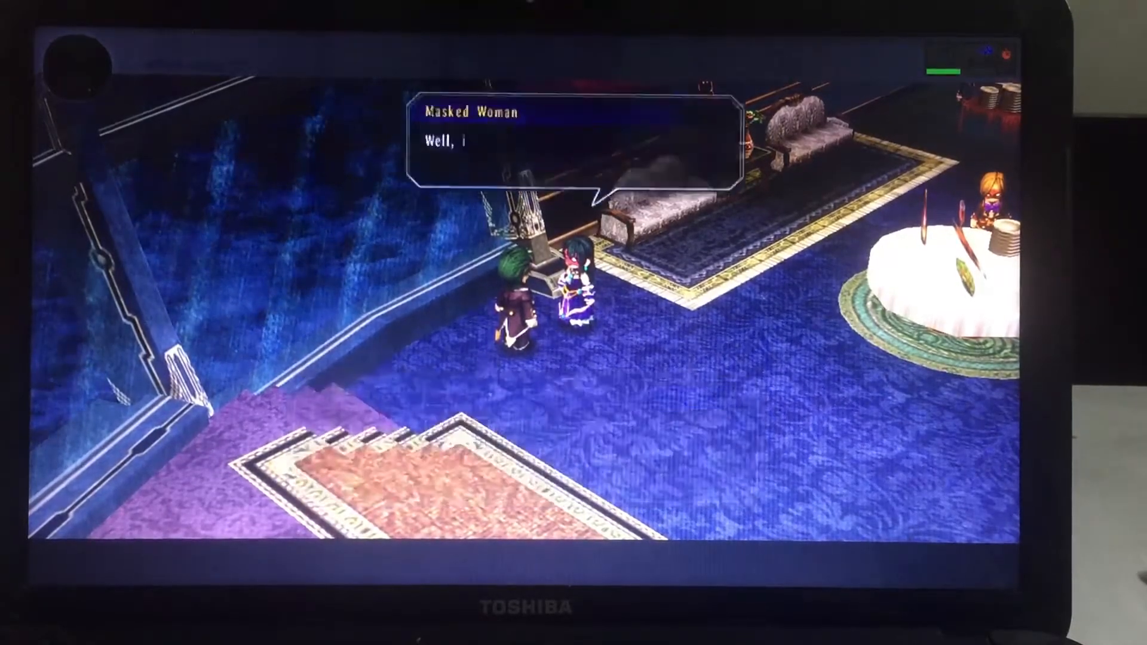
pyautogui.press('enter')
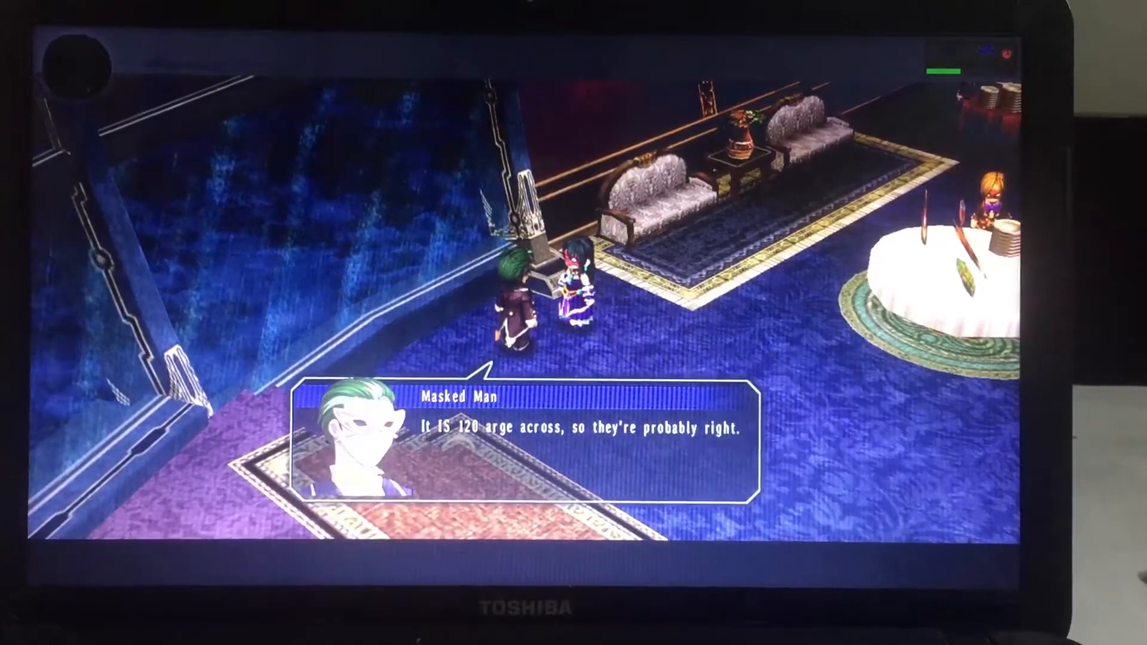
pyautogui.press('enter')
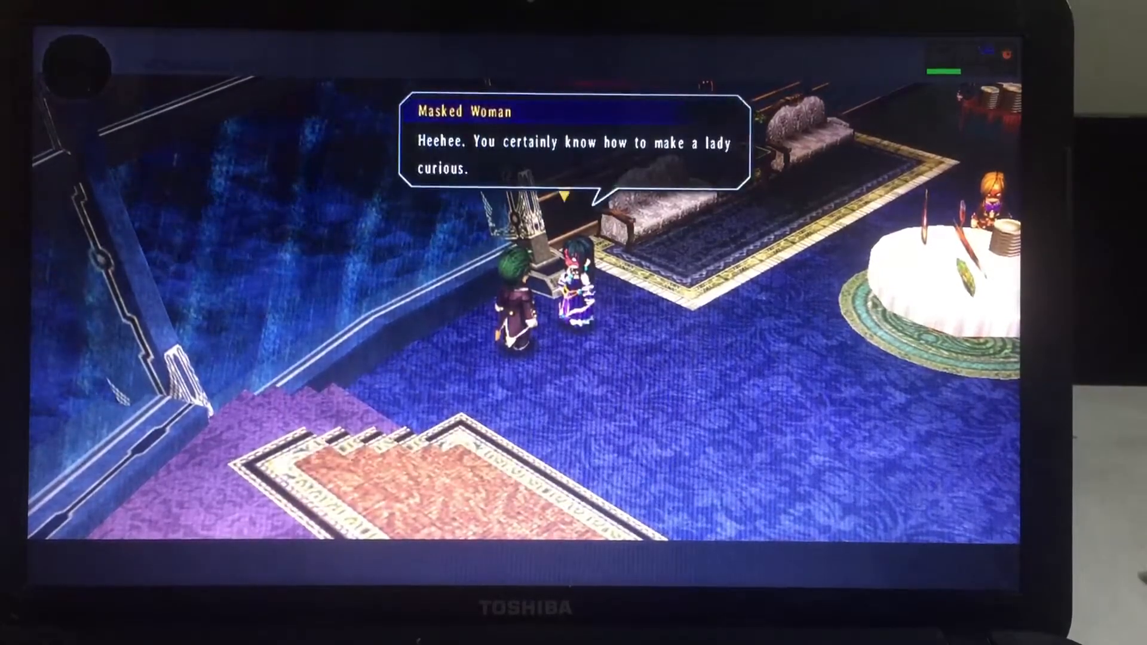
pyautogui.press('enter')
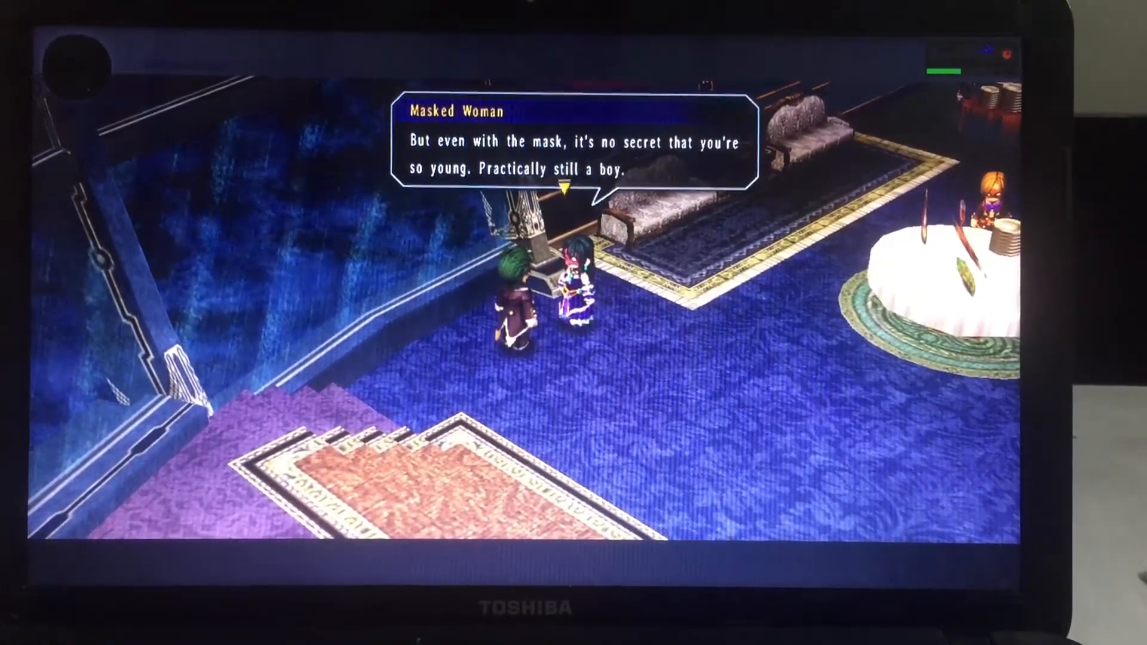